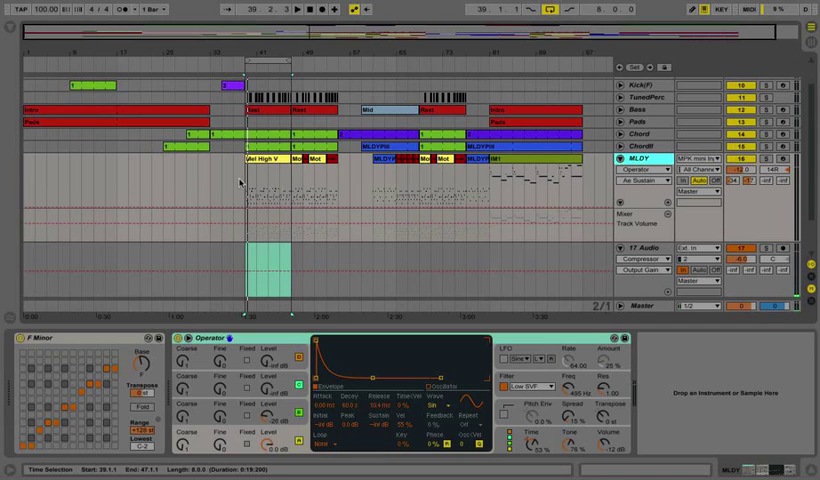
Select the Mel High V clip and arm automation with the MLDY lane on Operator A Fine
click(260, 160)
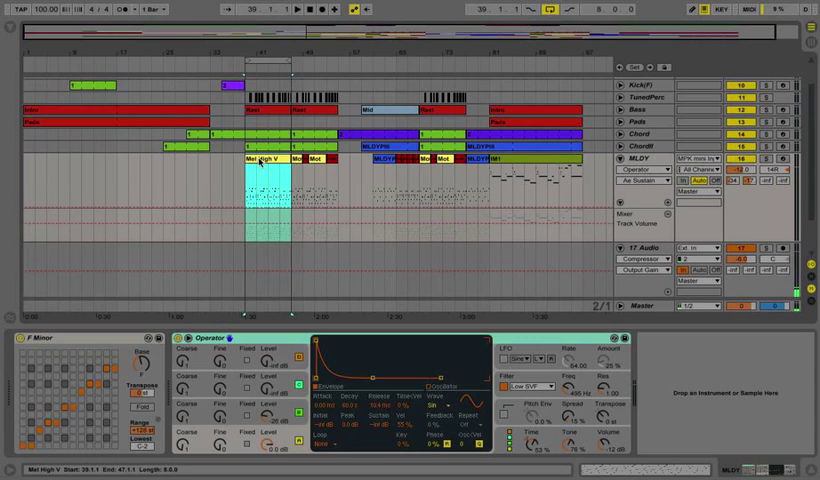
click(296, 9)
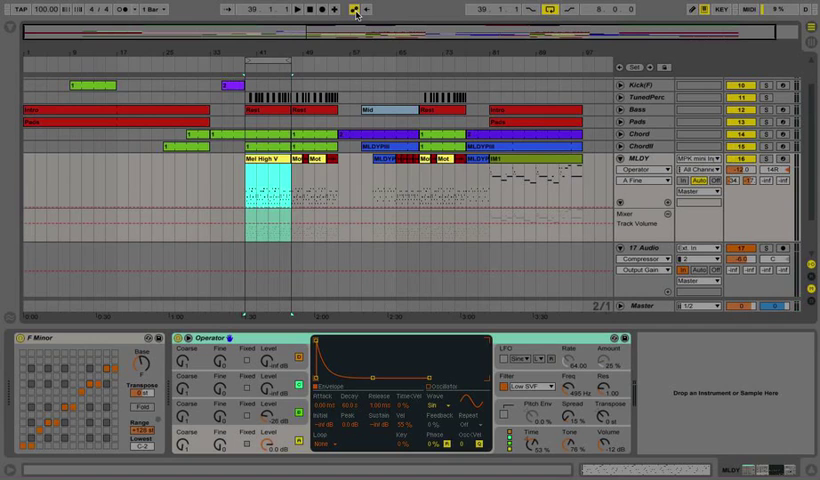
Record Operator Ae Decay automation on MLDY while the Mel High V section plays
click(296, 9)
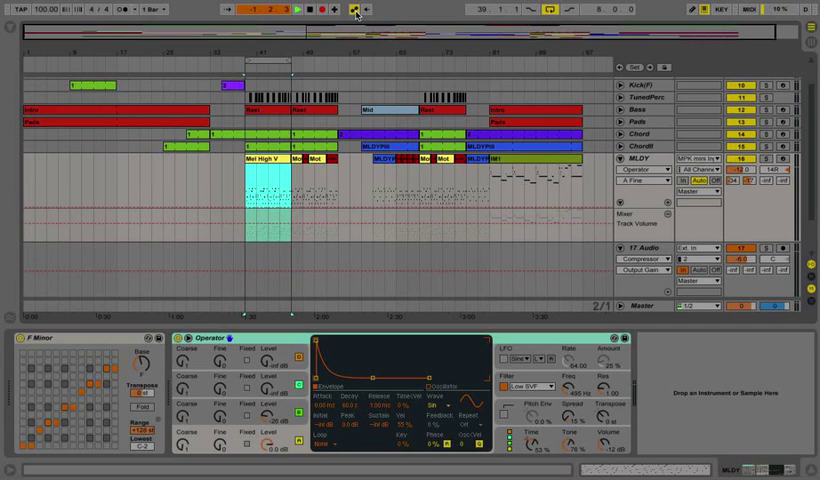
click(319, 9)
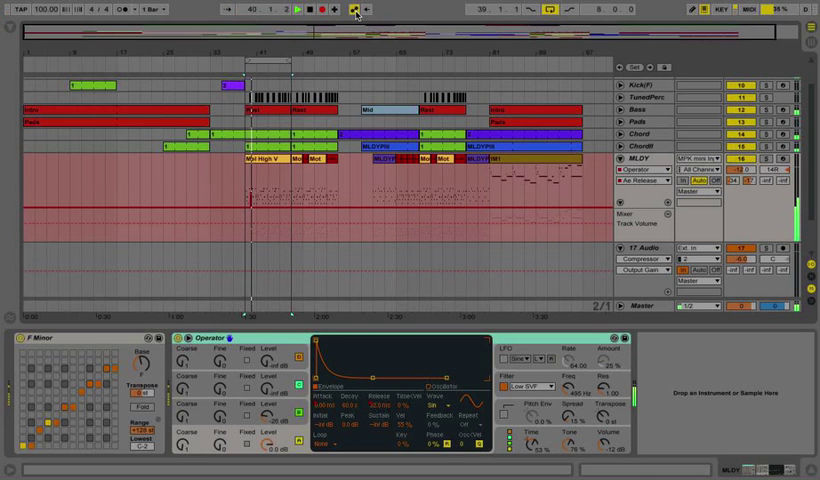
click(305, 9)
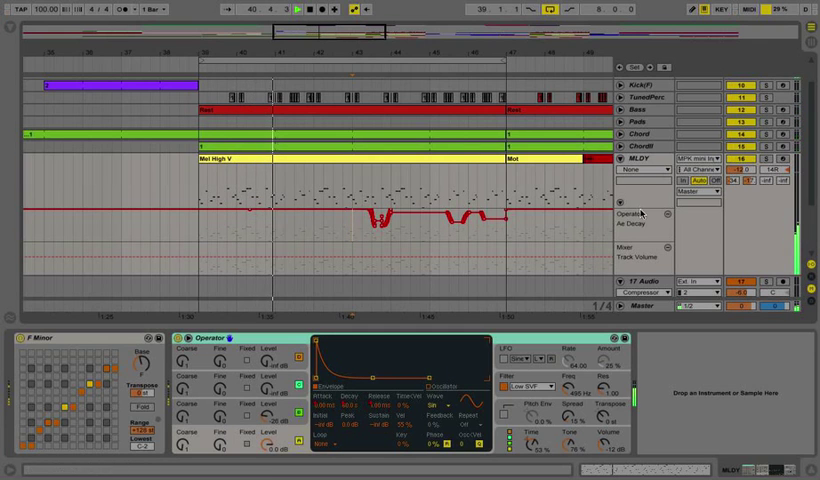
Set the MLDY automation lane to Operator's Osc-A Fine Frequency parameter
click(645, 168)
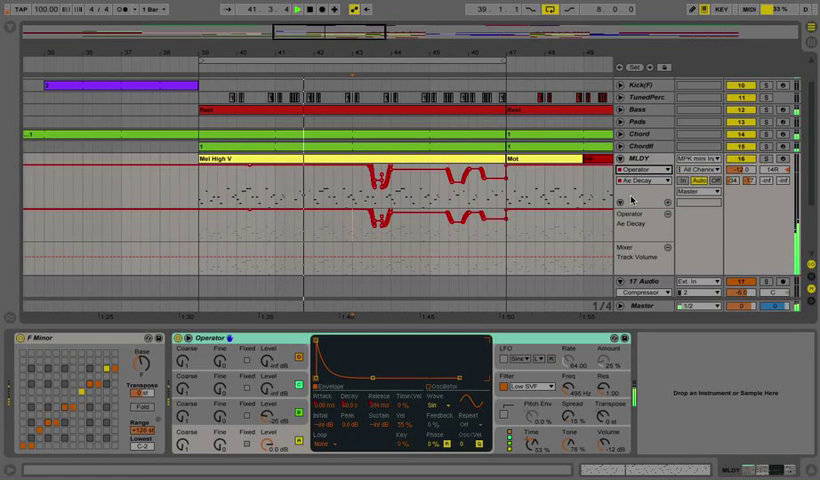
click(648, 181)
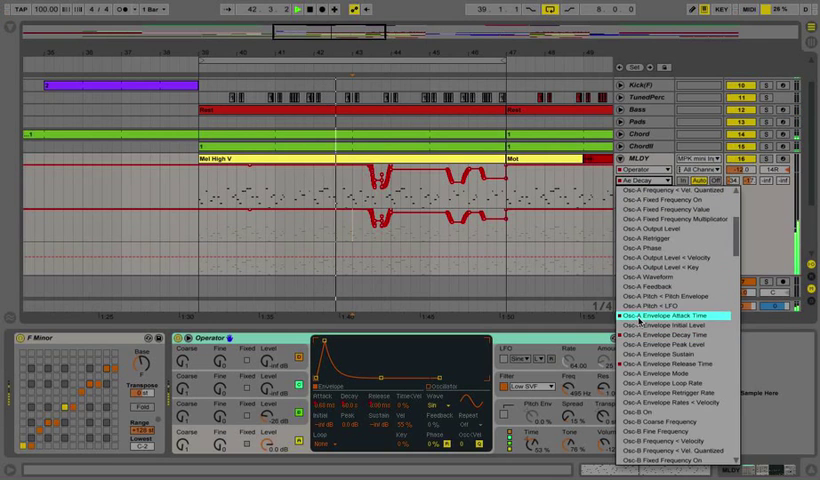
click(680, 317)
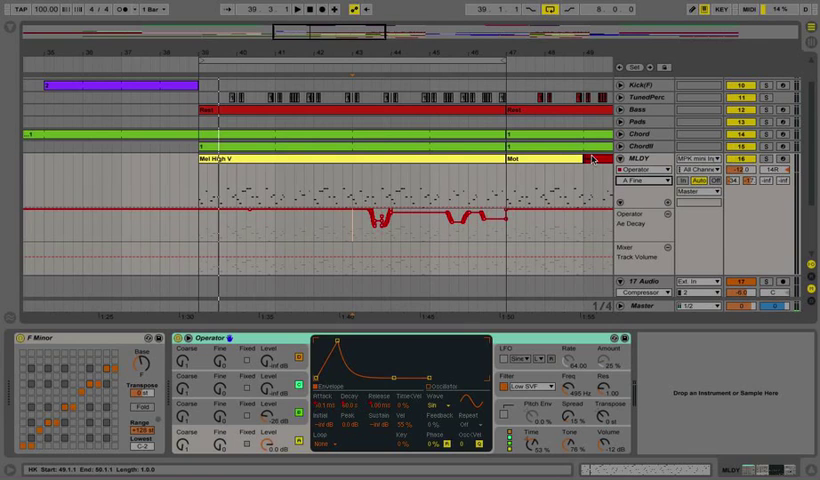
Select bars 39–47 of the A Fine lane and reopen Operator's parameter list
click(296, 10)
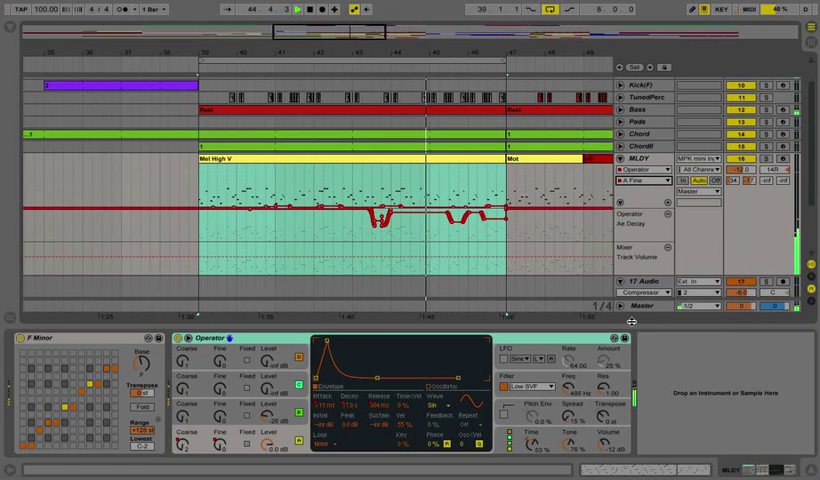
click(632, 185)
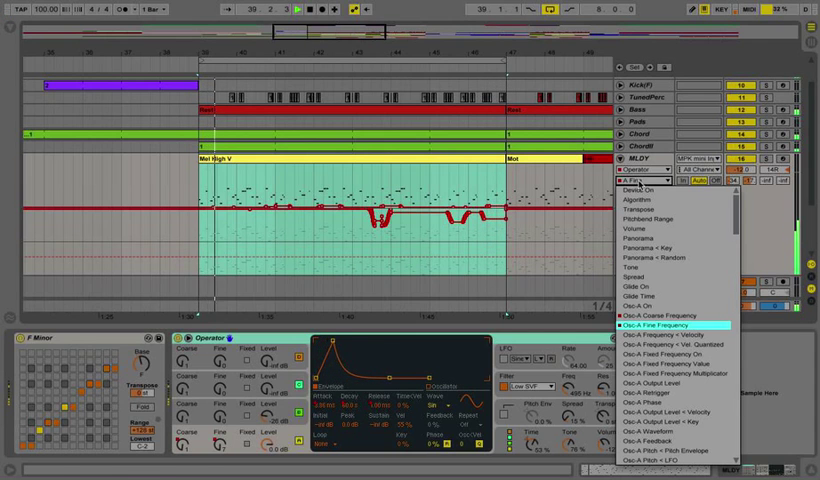
Show Osc-A Coarse automation and give A Coarse and Ae Decay their own lanes
click(668, 324)
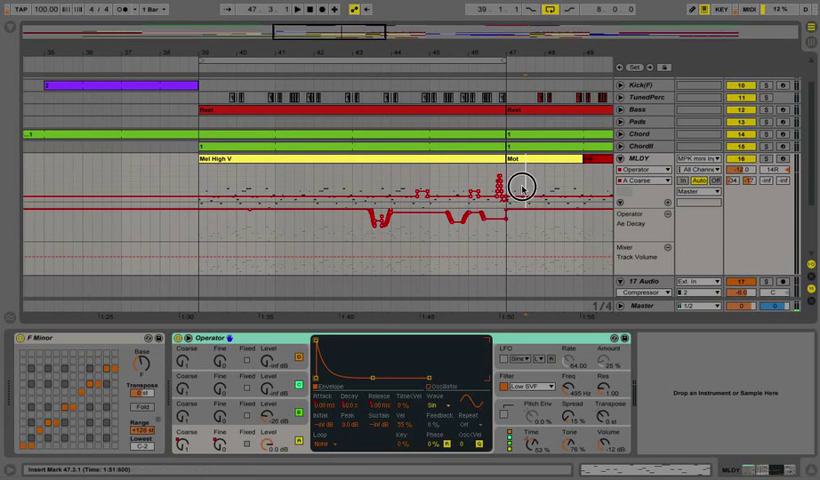
click(645, 169)
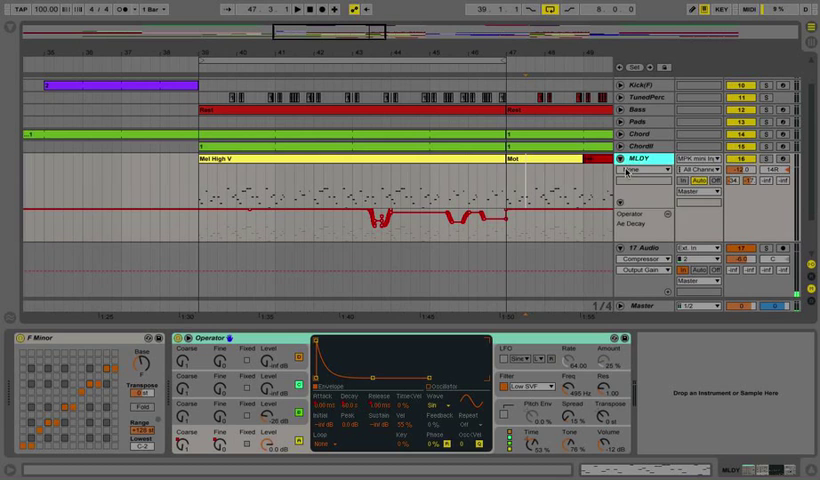
click(645, 168)
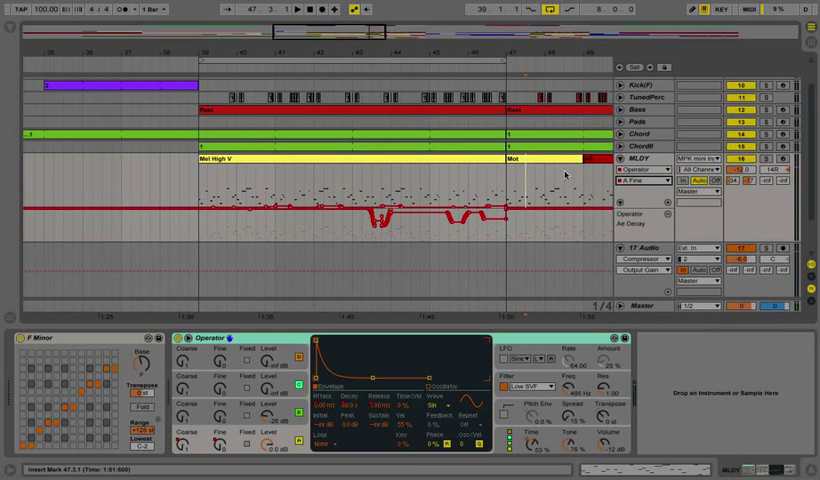
click(655, 174)
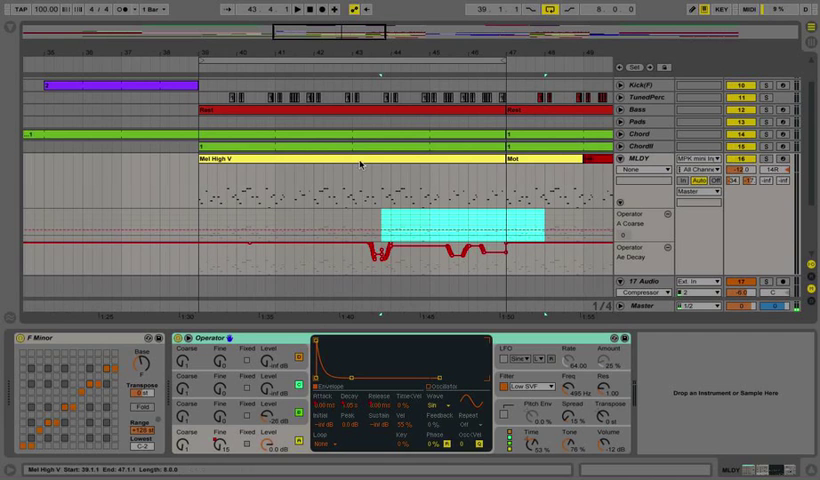
Choose Operator's Osc-A Fine Frequency and add it as its own lane on MLDY
click(640, 169)
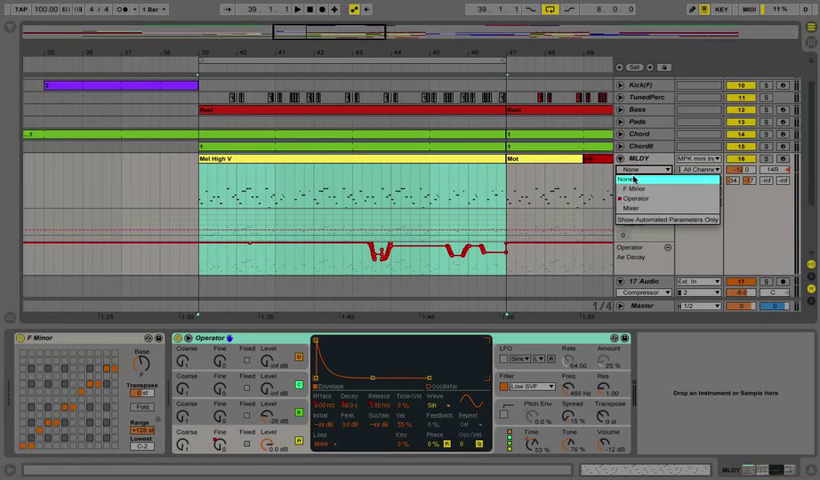
click(650, 198)
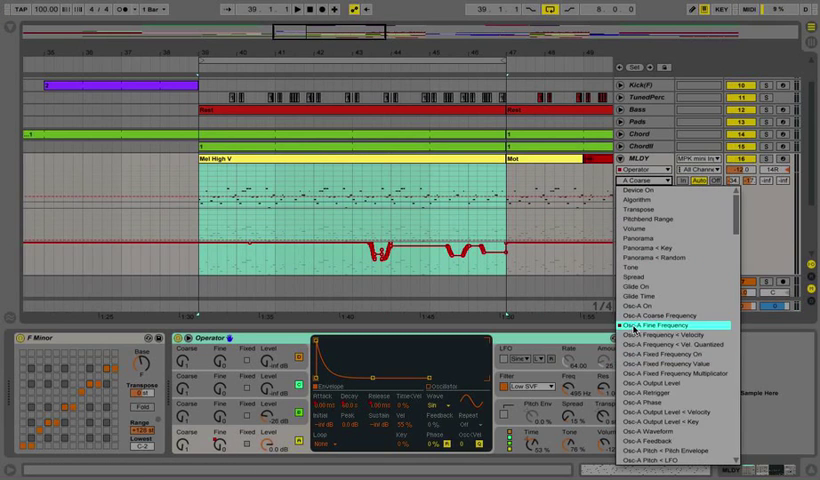
click(658, 323)
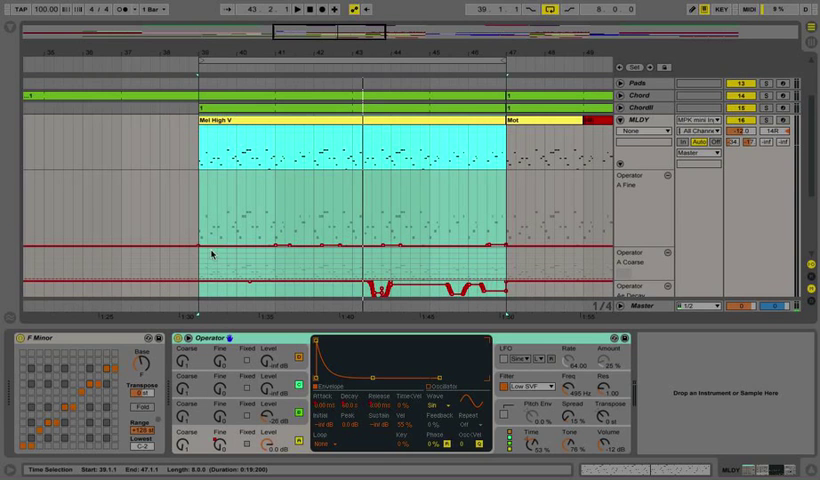
scroll(down, 3)
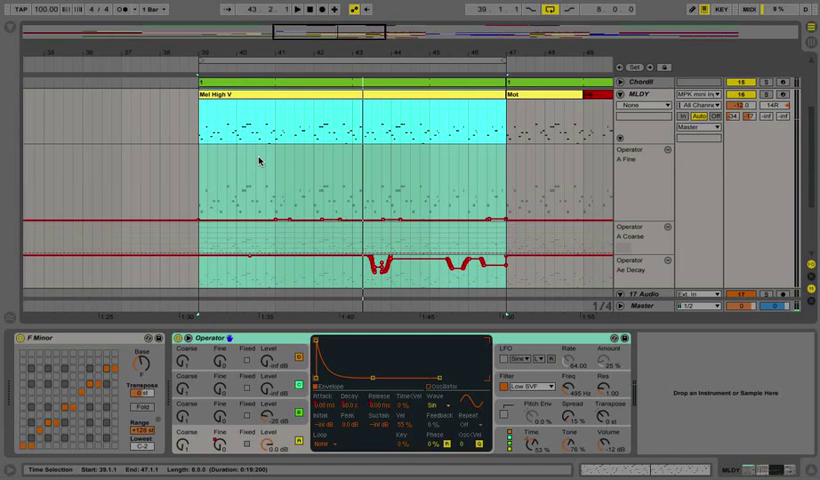
mouse_move(466, 153)
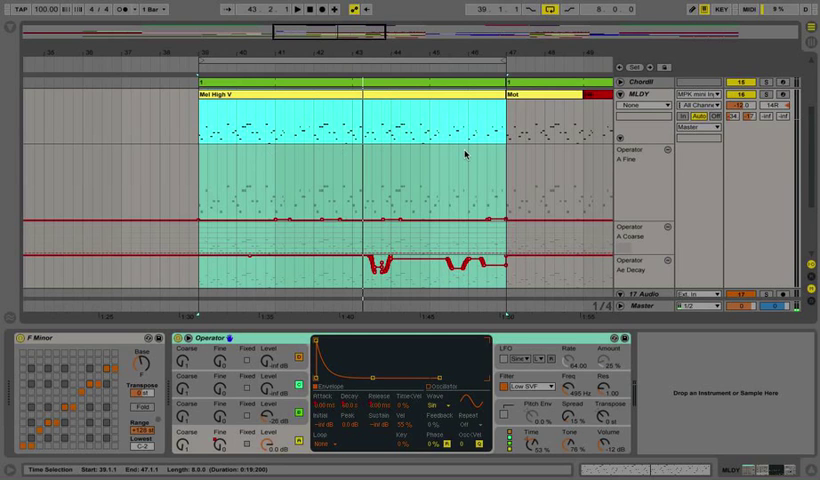